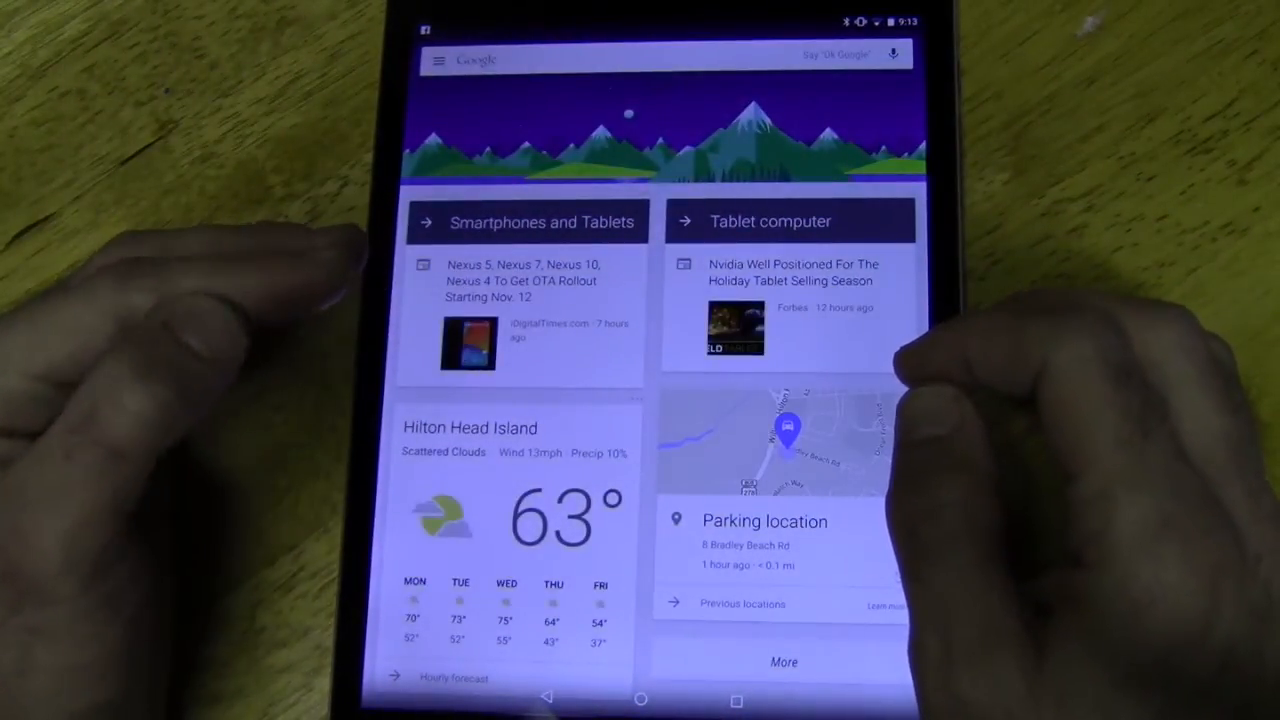
- Open the app drawer from the home screen dock to list Calculator, Calendar, Maps and more
click(640, 699)
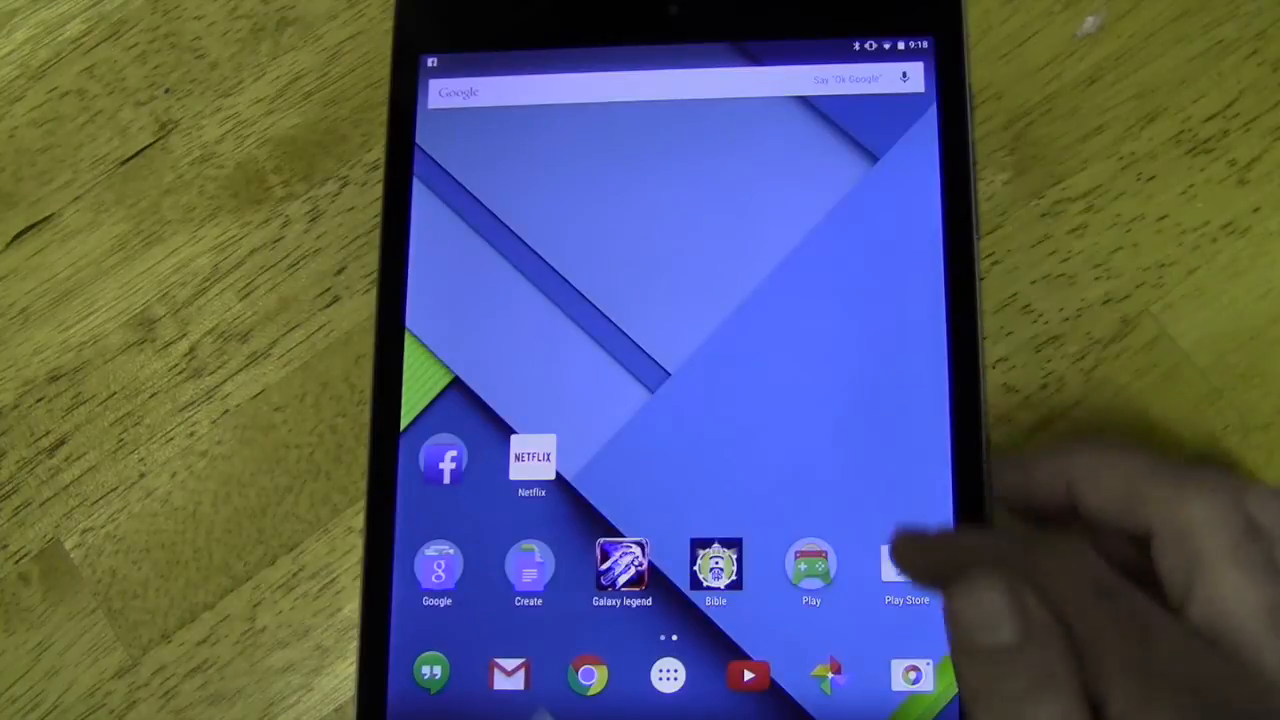
click(911, 675)
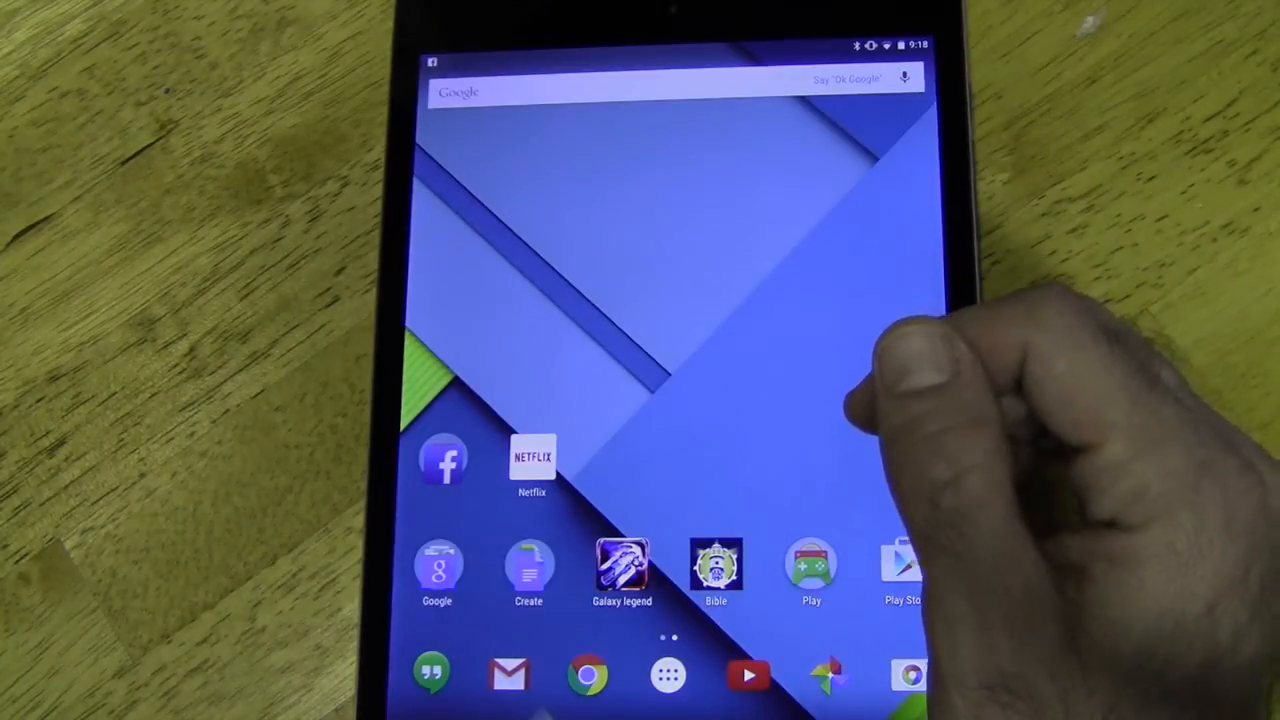
click(666, 674)
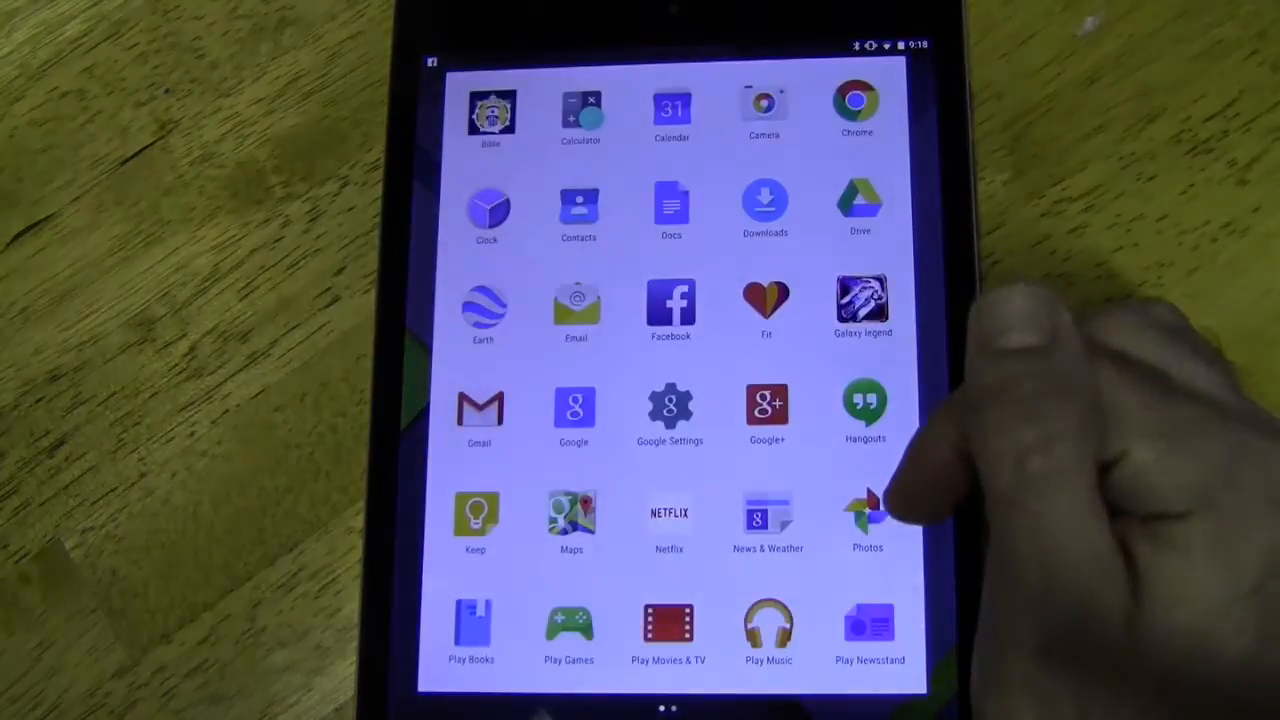
- Launch Settings from the app drawer grid
click(670, 410)
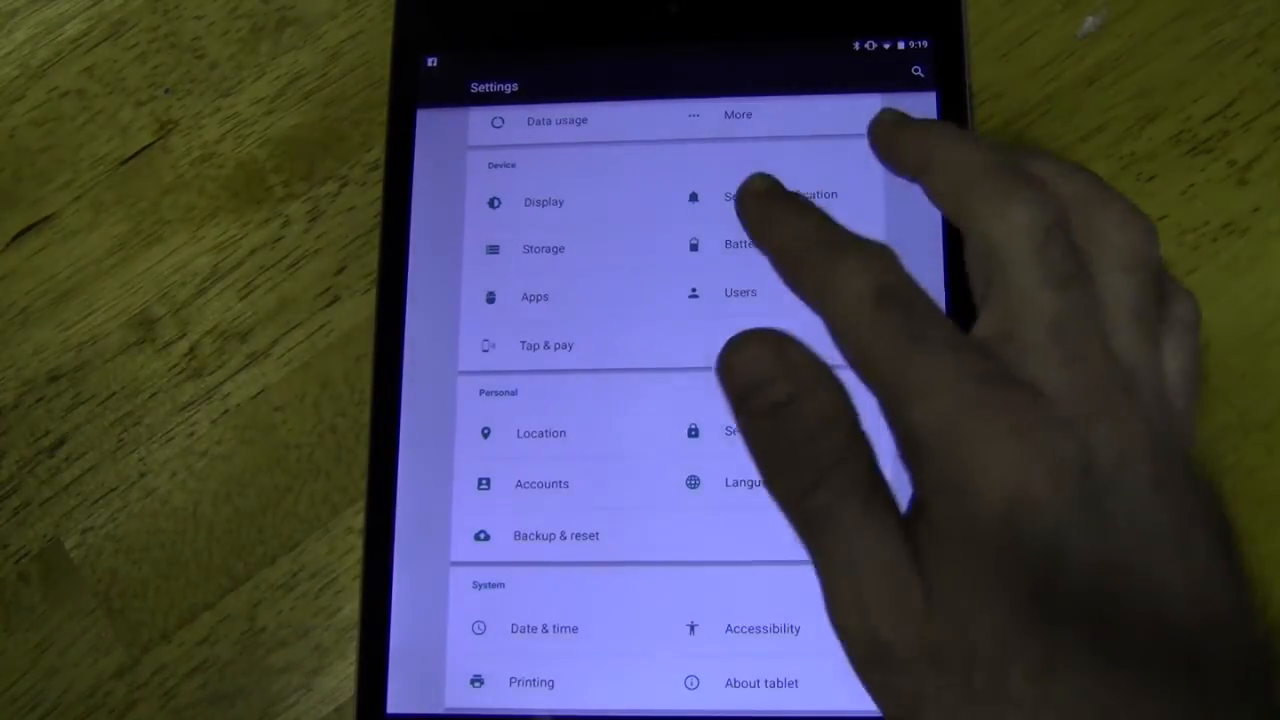
scroll(down, 3)
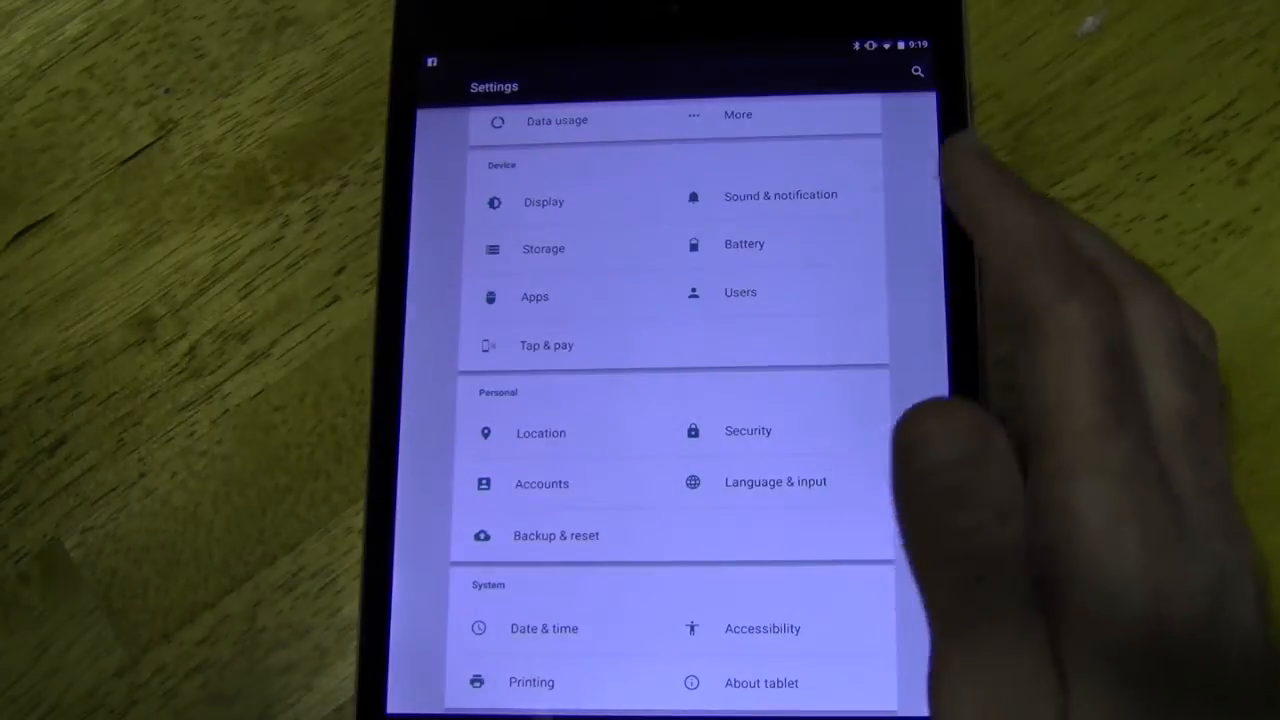
- Open Battery under Device and scroll through the 84% graph and usage list
click(775, 244)
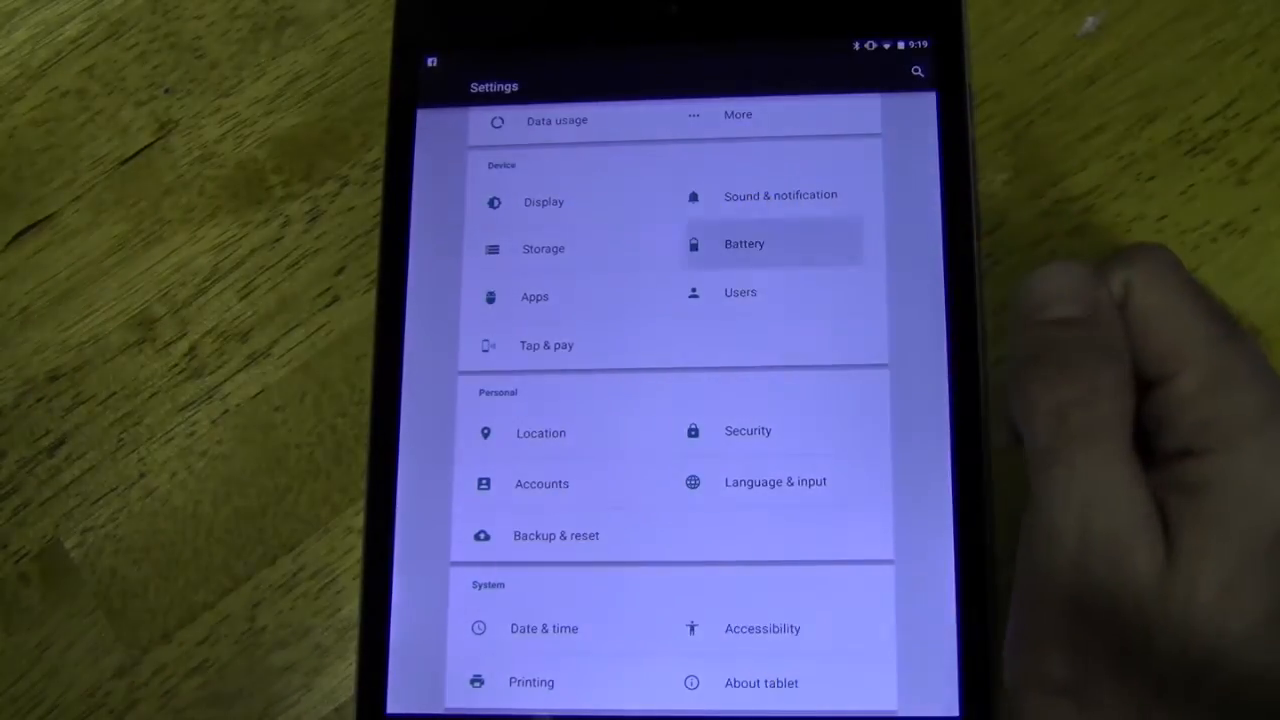
click(744, 244)
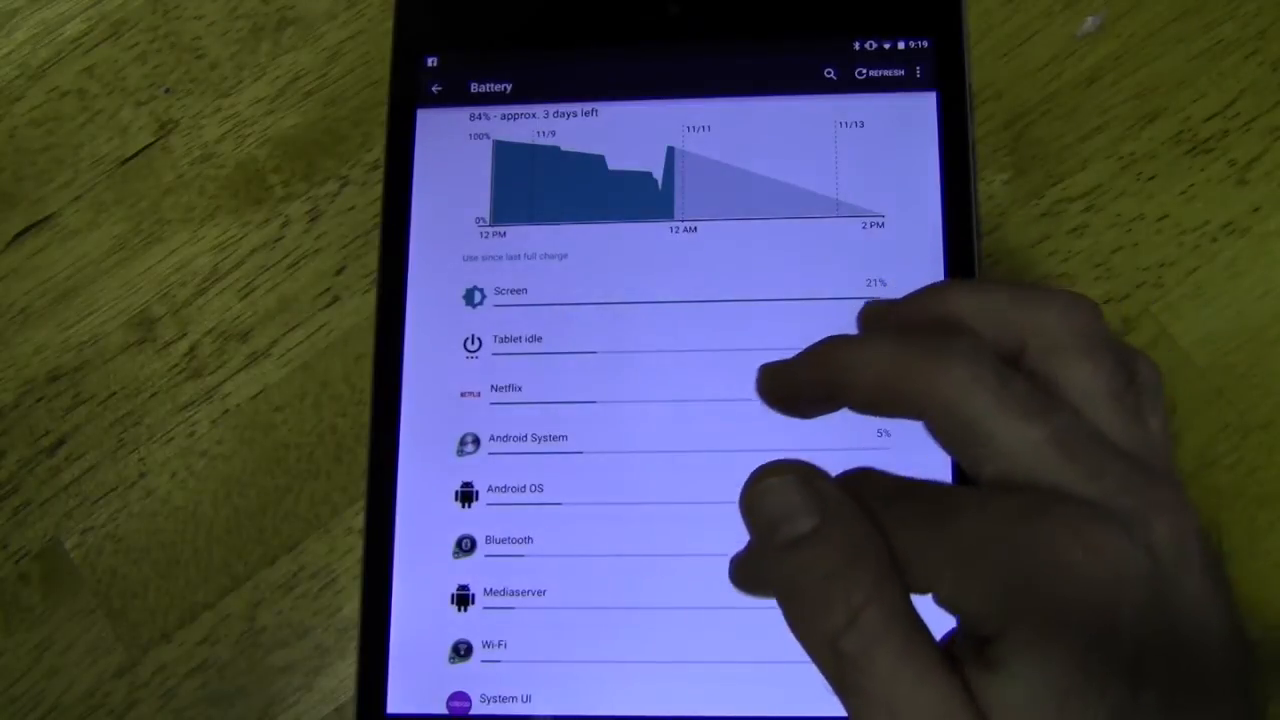
scroll(down, 3)
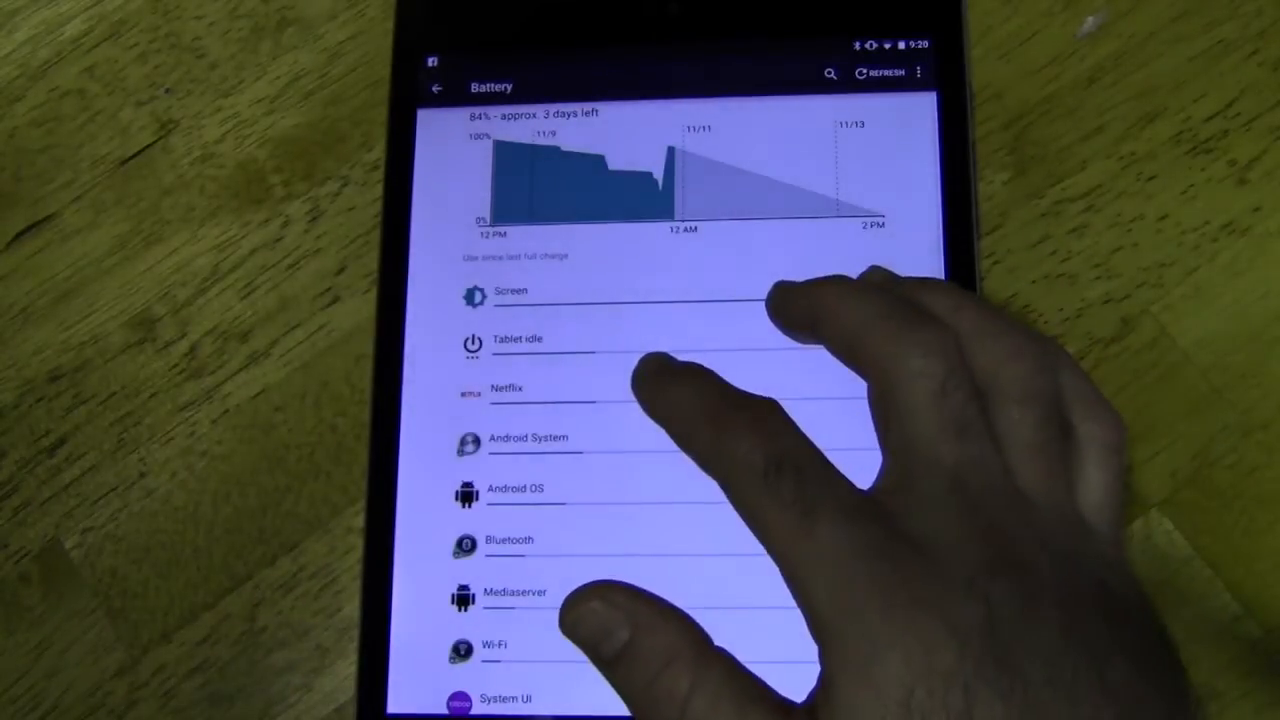
- View Netflix's battery use details (6%, over an hour CPU), then back out to Settings
click(507, 388)
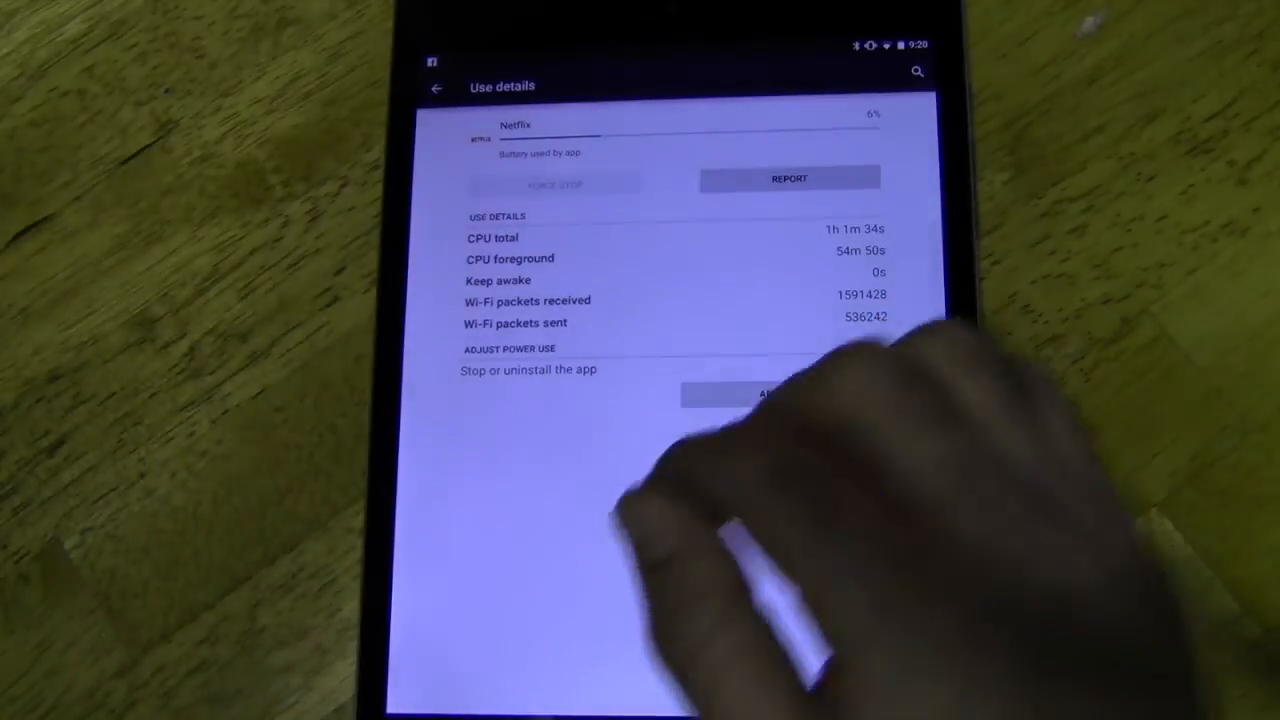
click(437, 86)
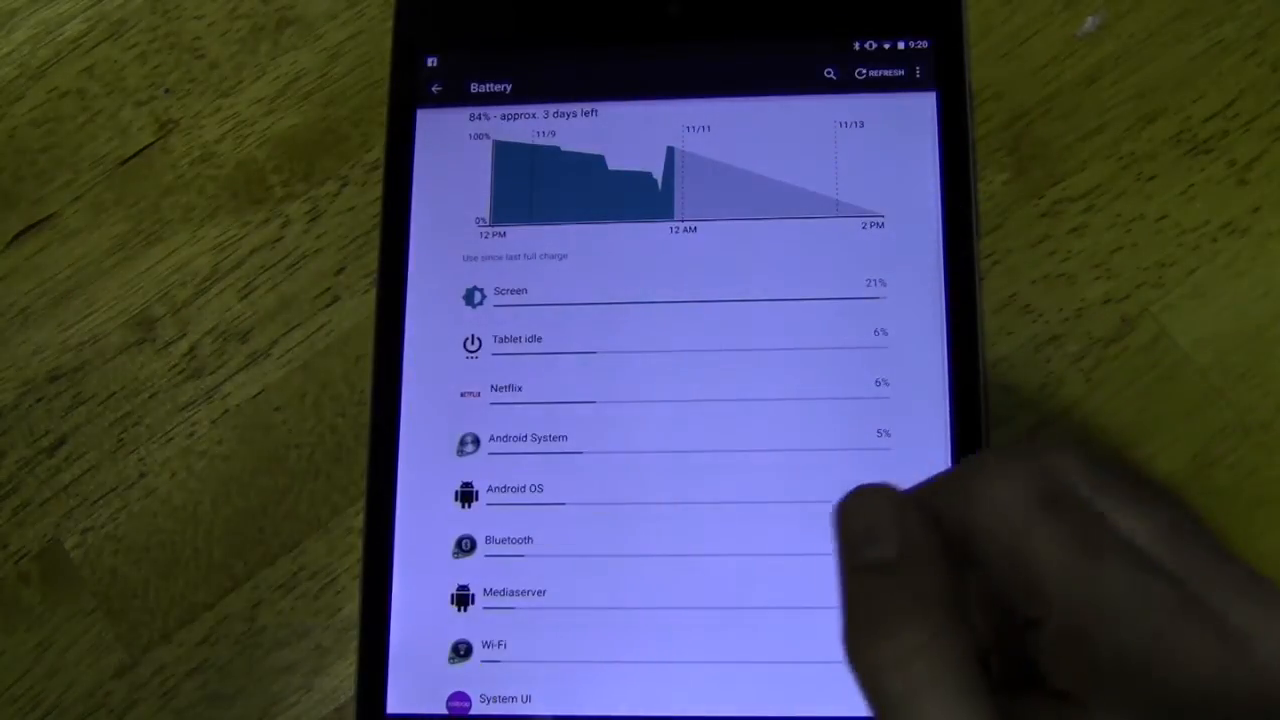
click(436, 87)
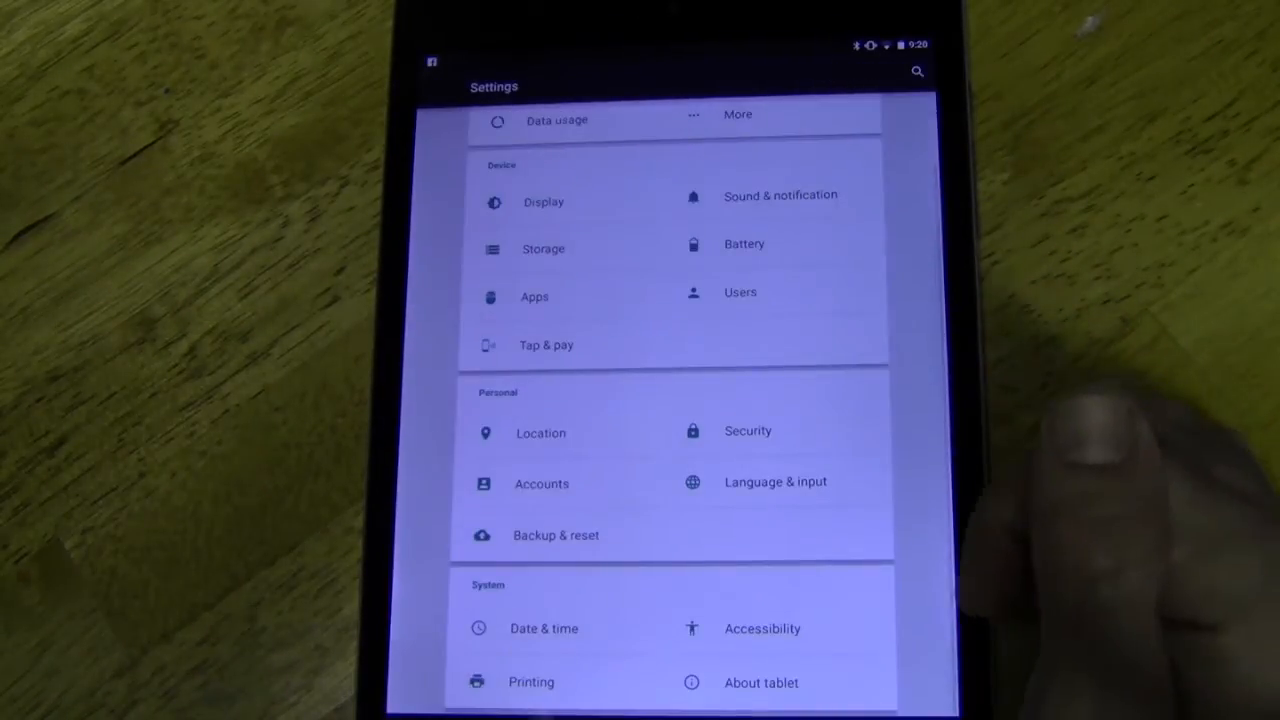